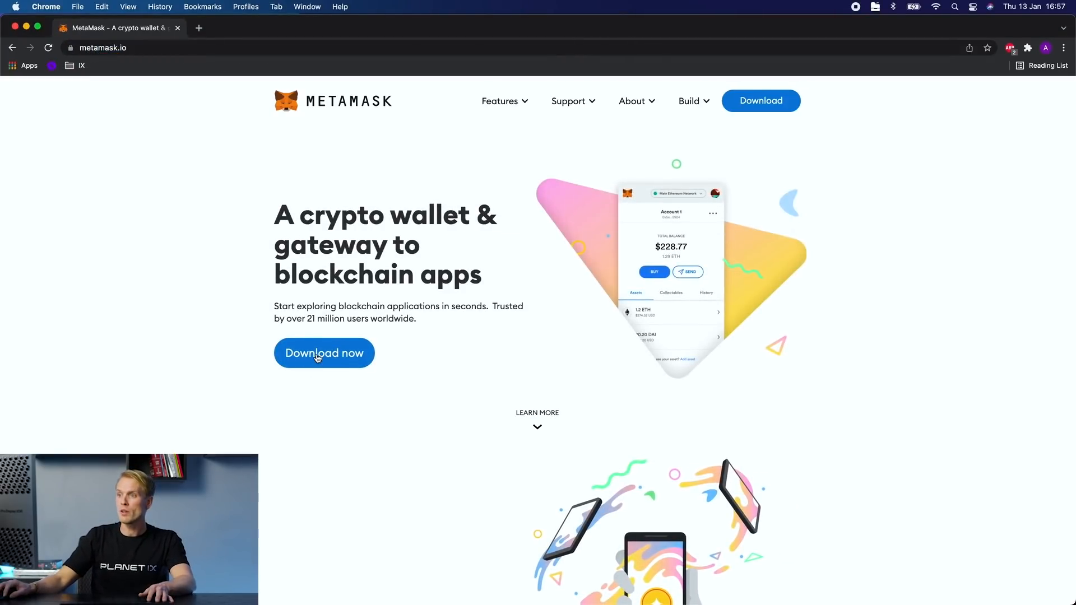
# Add the MetaMask extension to Chrome from the web store, approving its permissions
pyautogui.click(323, 353)
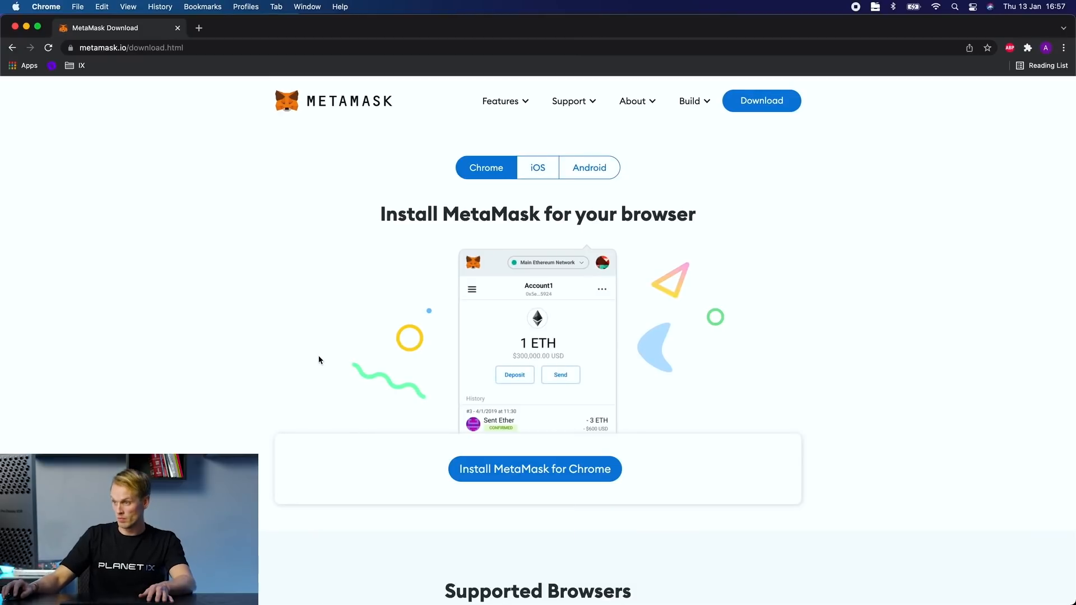
pyautogui.click(534, 469)
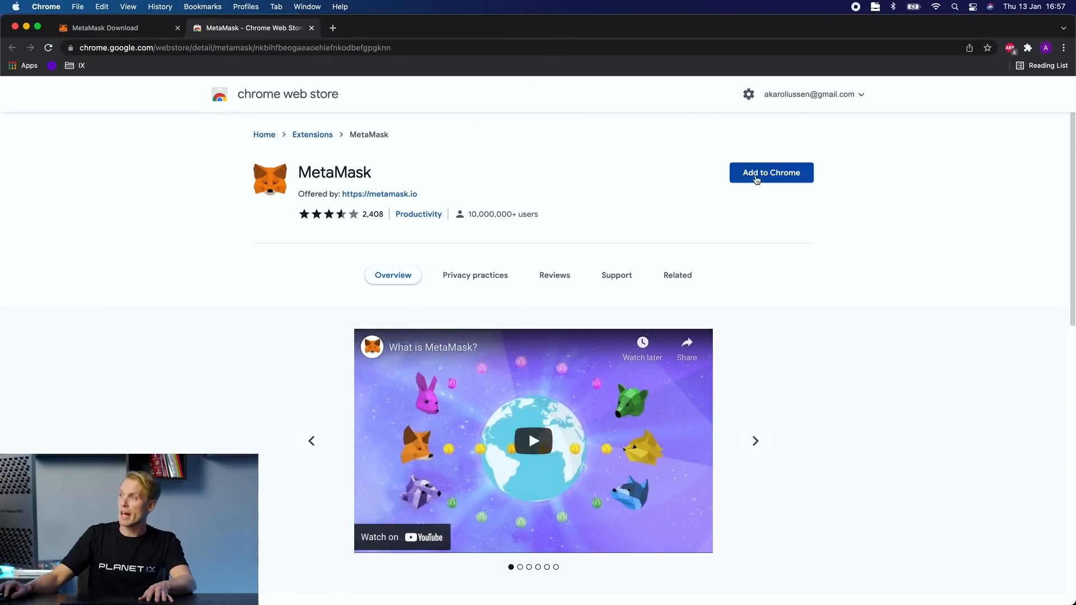
pyautogui.click(771, 173)
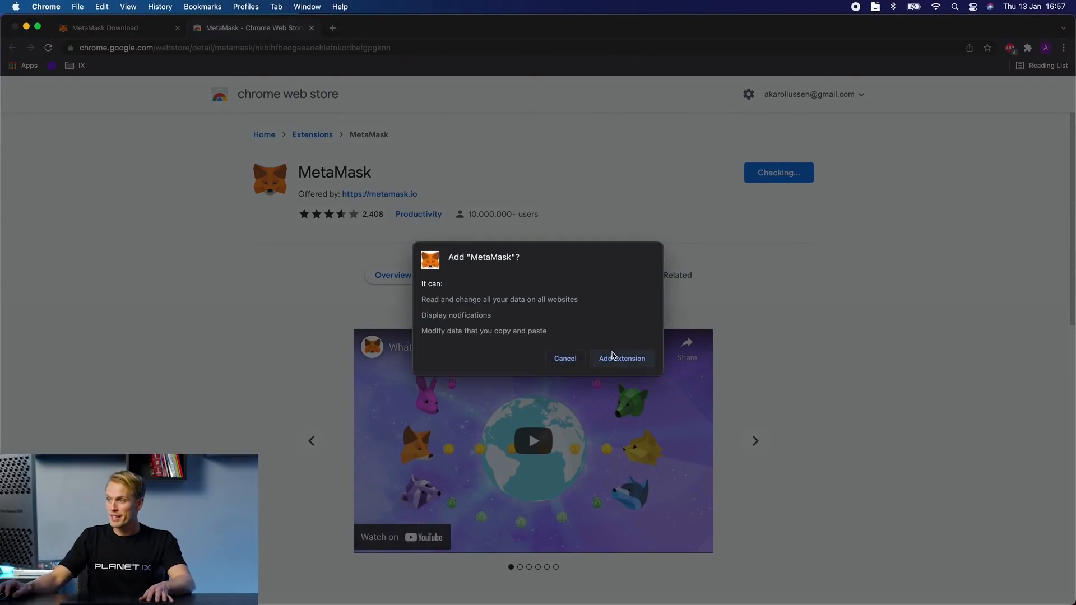
pyautogui.click(620, 357)
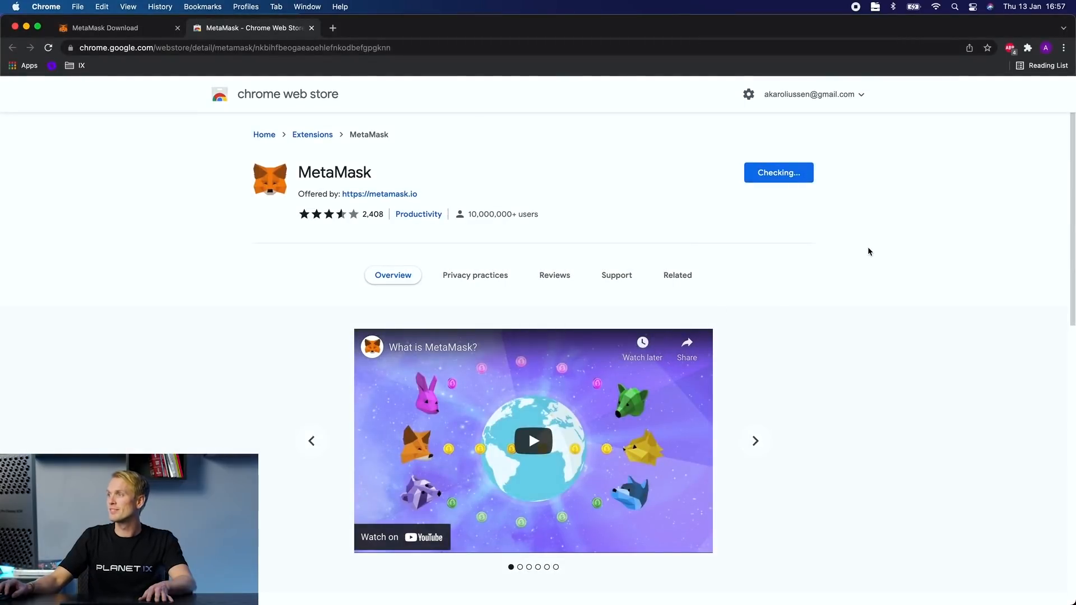
pyautogui.click(777, 172)
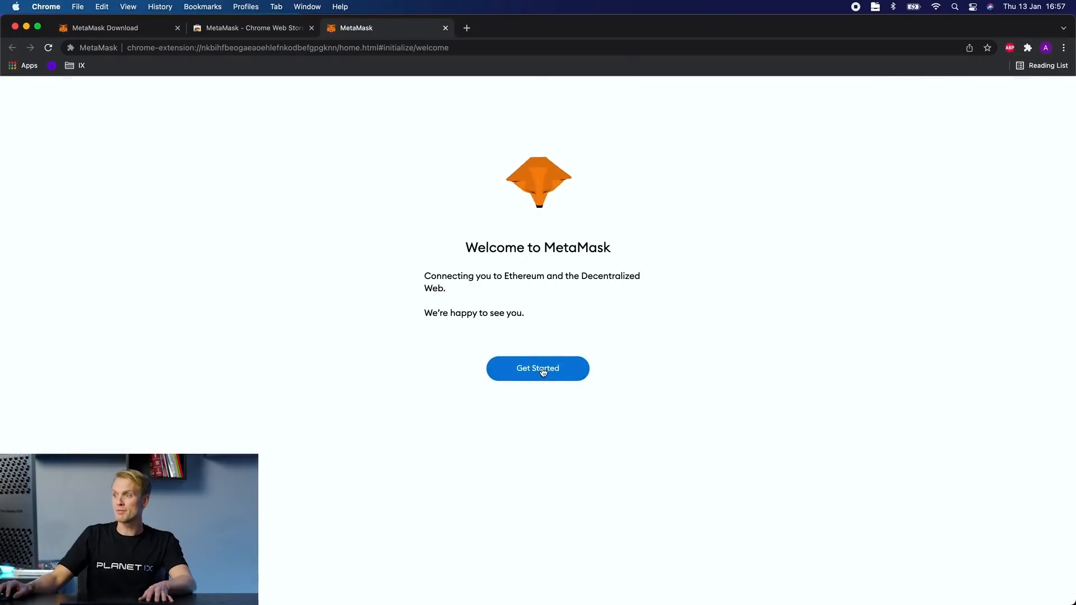
# Start setup, create a new wallet with a password and accept the Terms of Use
pyautogui.click(537, 368)
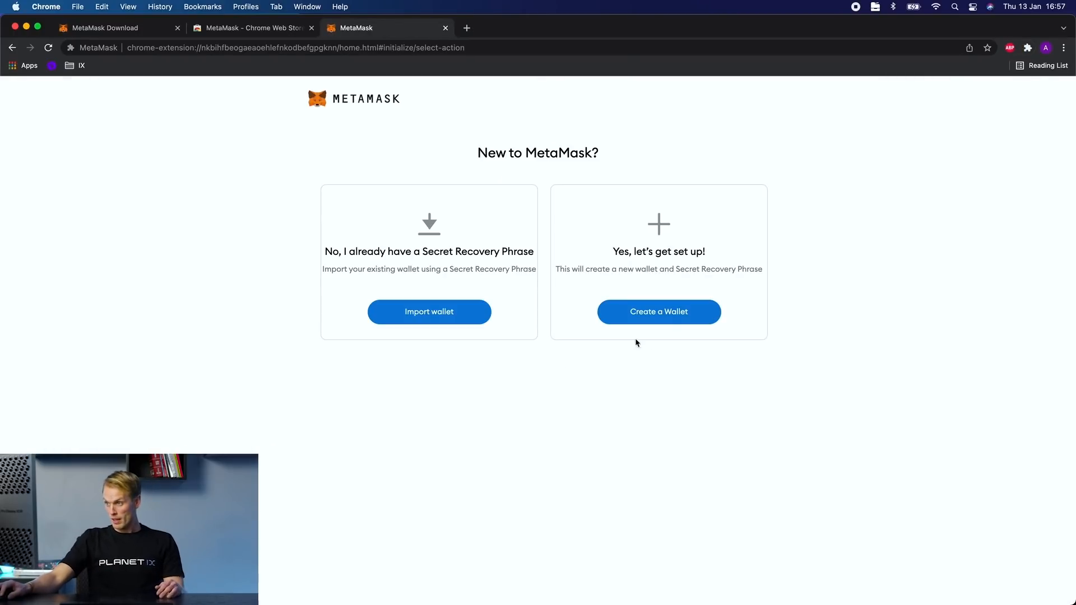
pyautogui.click(658, 312)
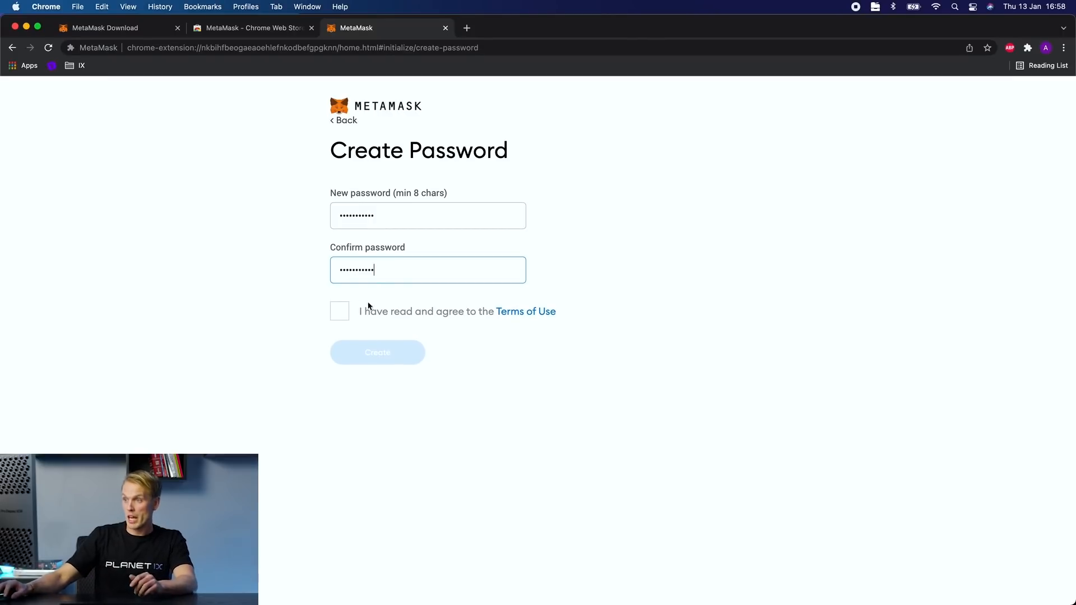
pyautogui.click(338, 311)
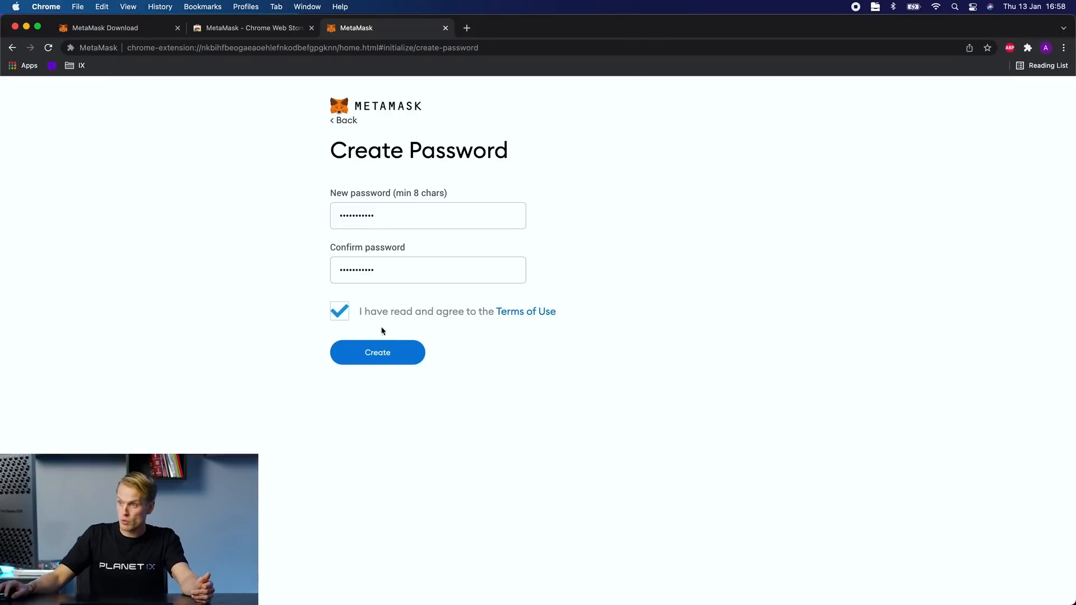
pyautogui.click(377, 352)
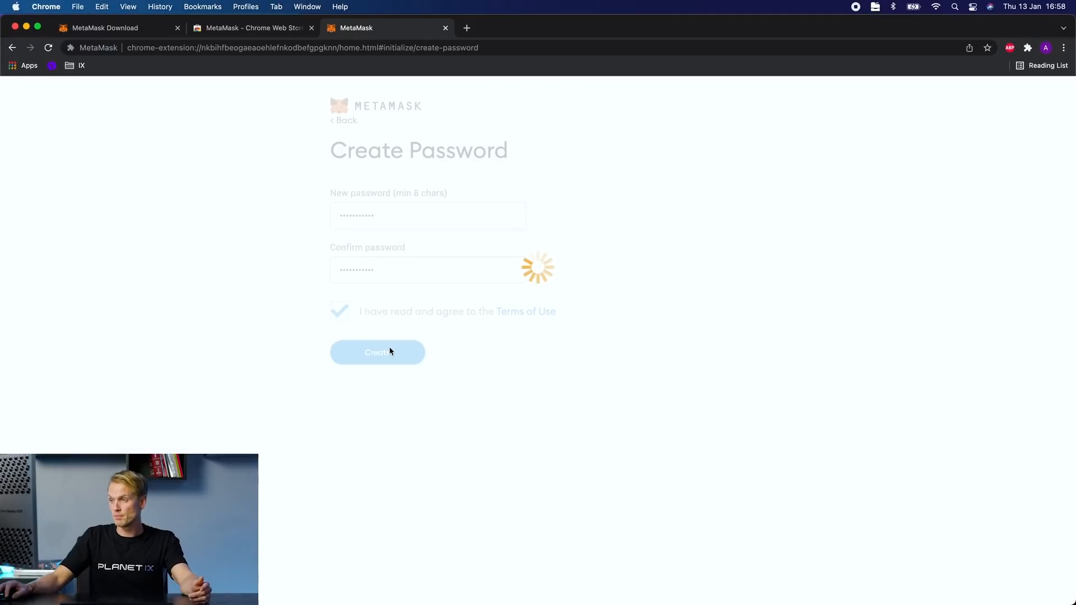
pyautogui.click(376, 352)
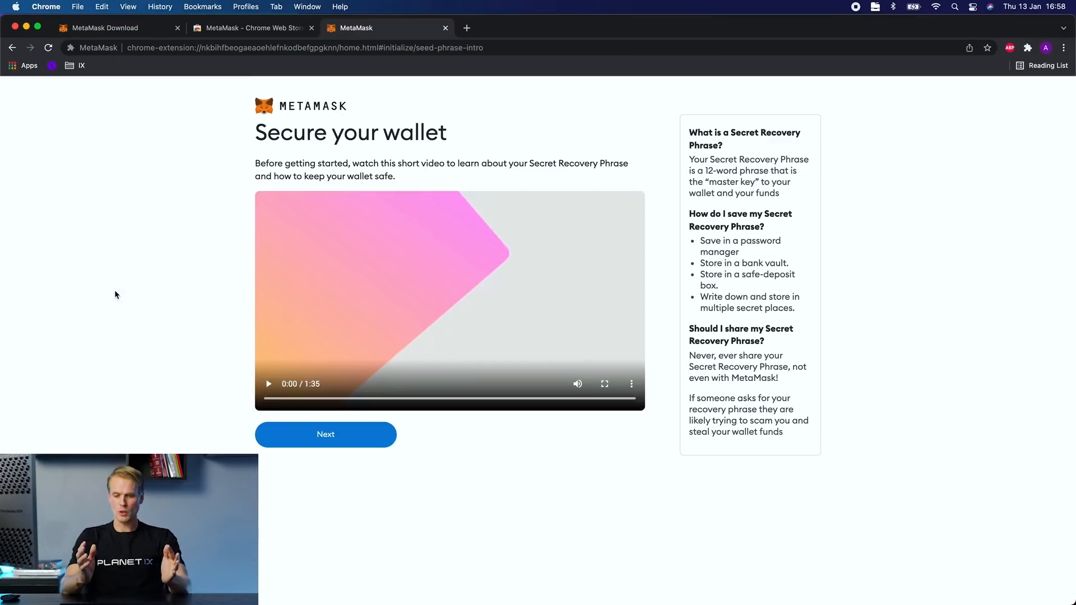
# Continue past the Secure your wallet video to the Secret Recovery Phrase page
pyautogui.click(325, 434)
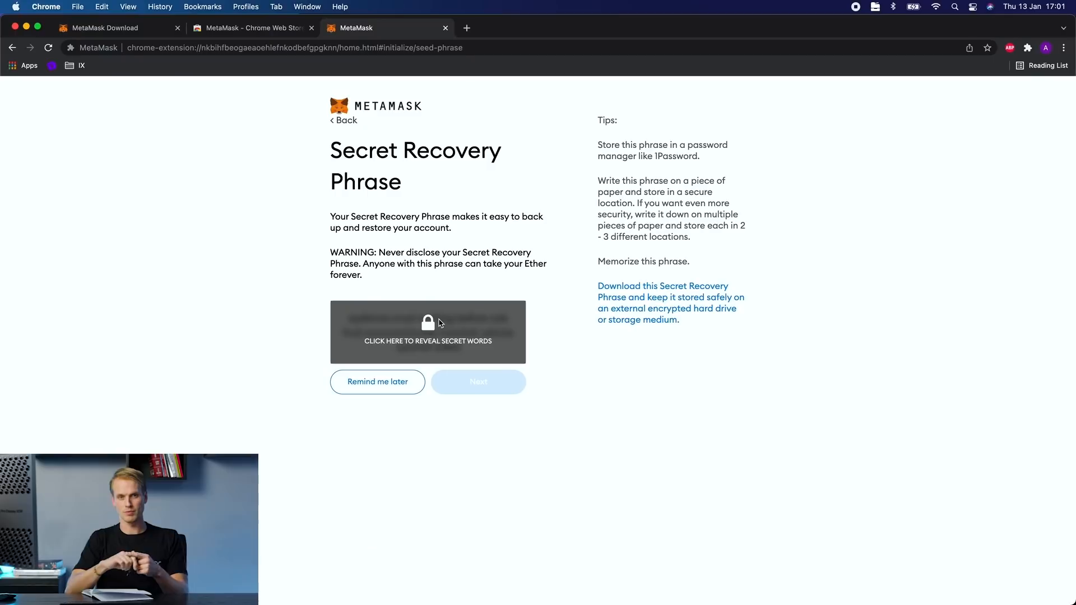
# Reveal the twelve secret recovery words and continue to the confirmation page
pyautogui.click(427, 331)
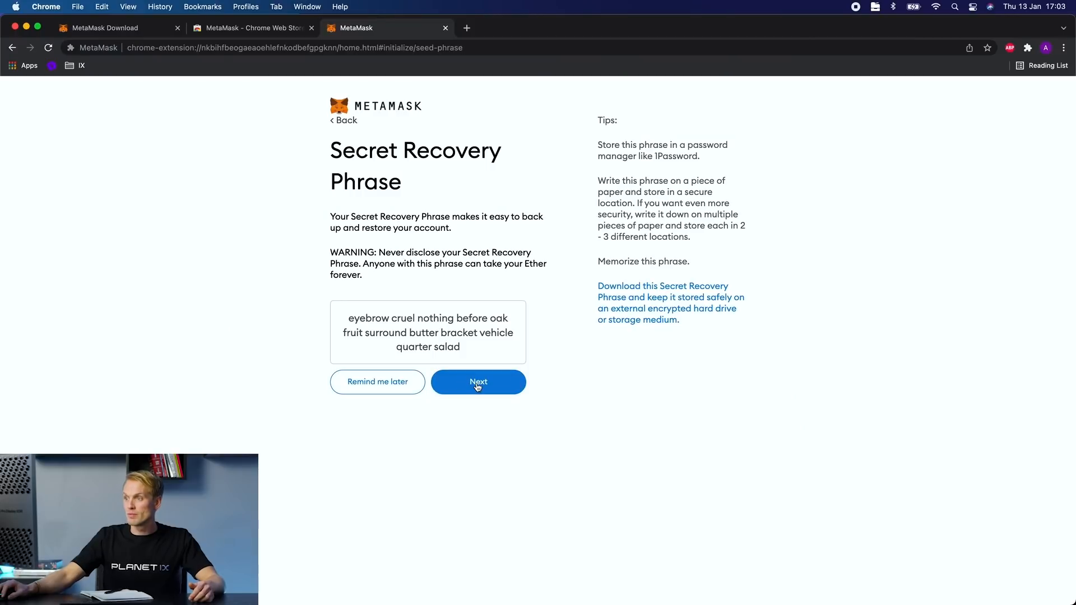
pyautogui.click(478, 381)
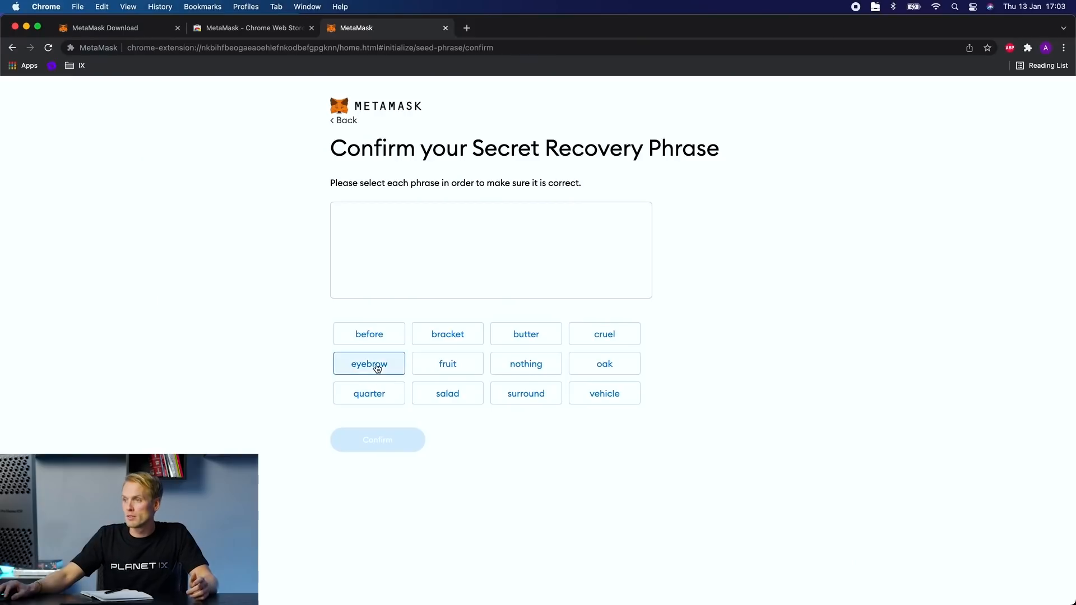
# Select the phrase words in order from eyebrow to salad, confirm, and finish with All Done
pyautogui.click(525, 363)
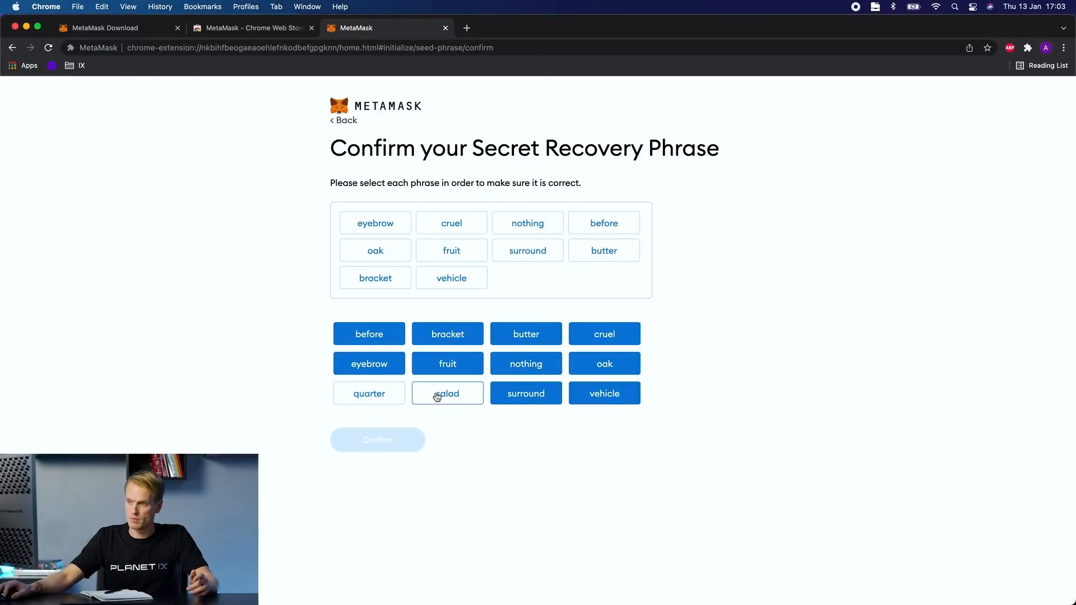
pyautogui.click(447, 393)
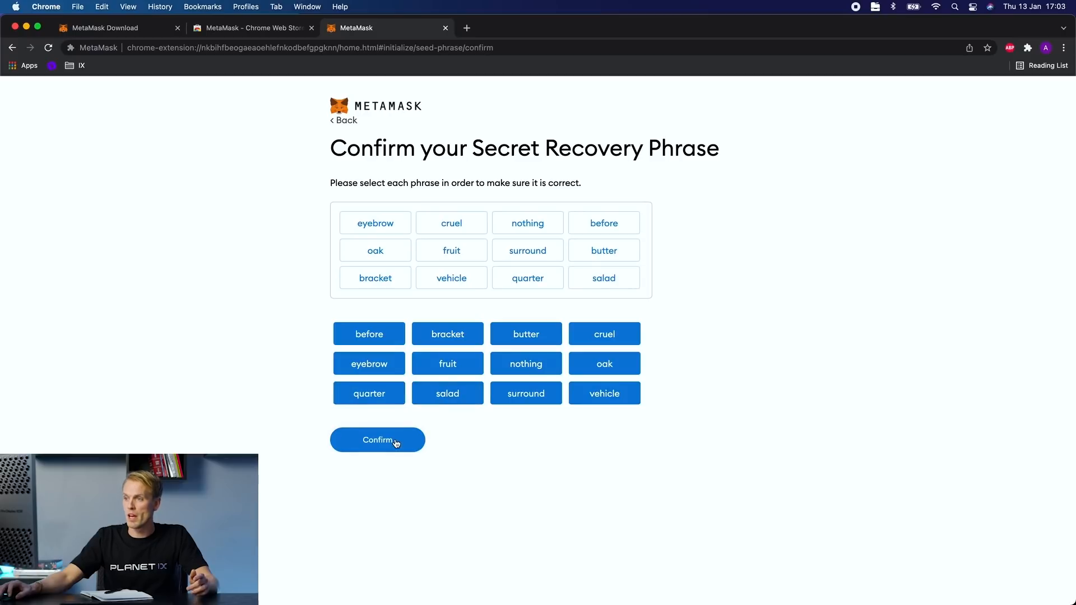
pyautogui.click(376, 440)
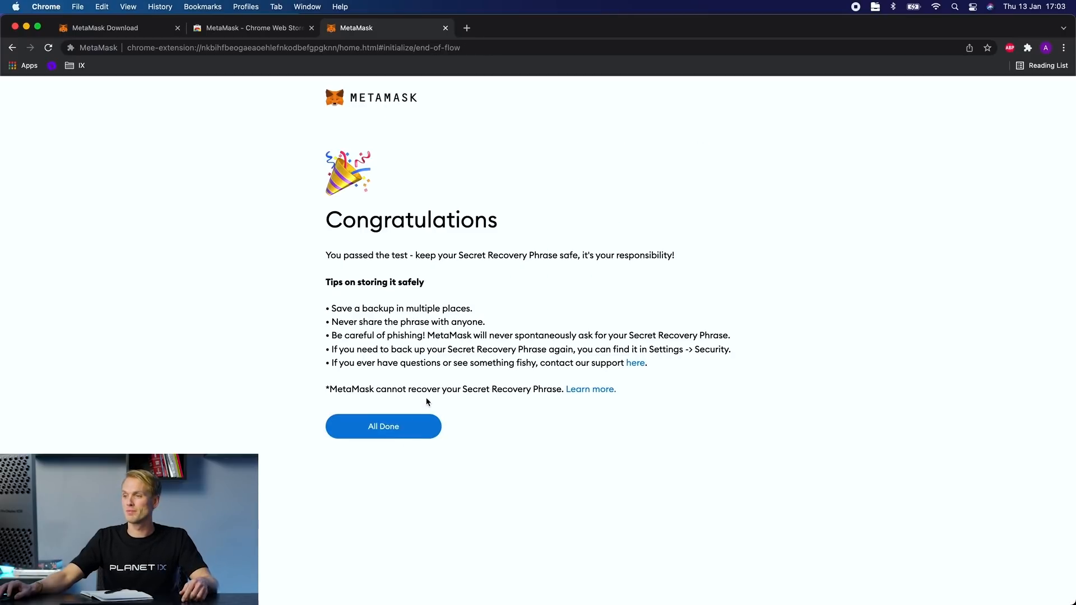
pyautogui.click(383, 426)
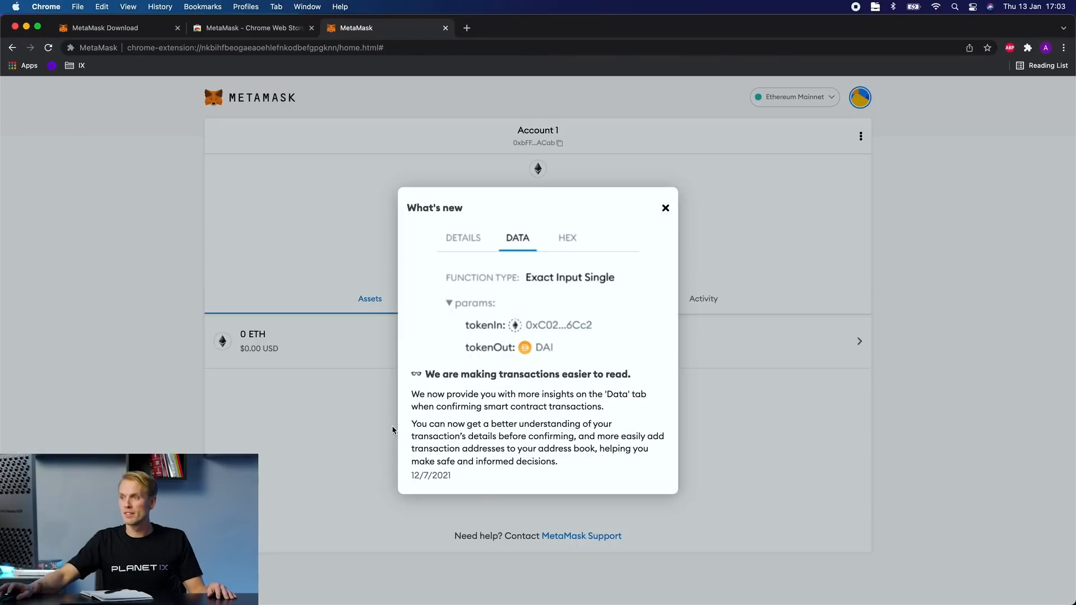
pyautogui.moveTo(676, 191)
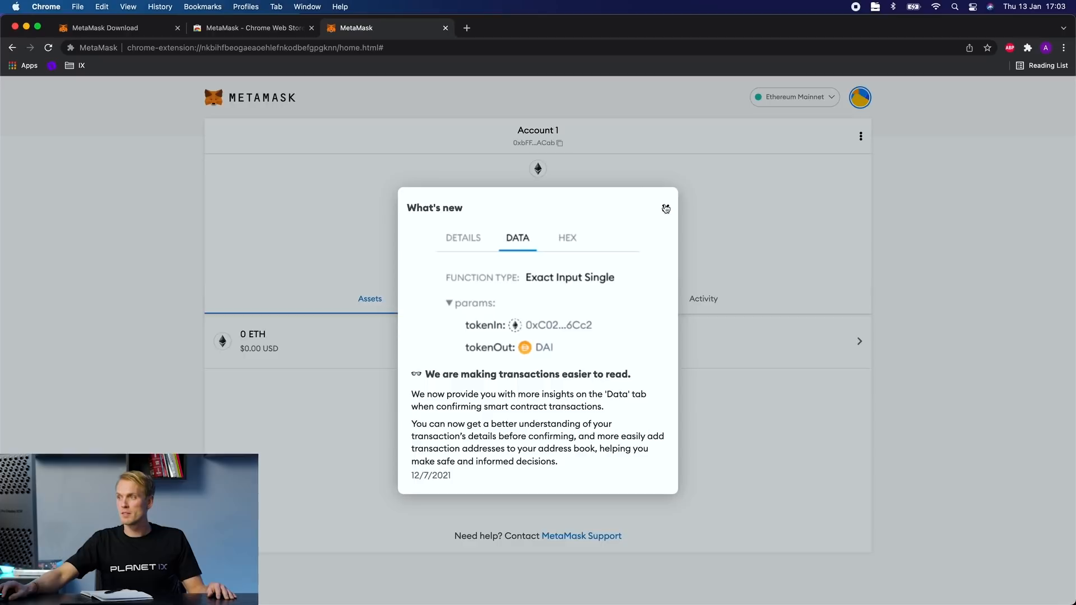
# Dismiss the What's new announcement on the wallet home
pyautogui.click(664, 208)
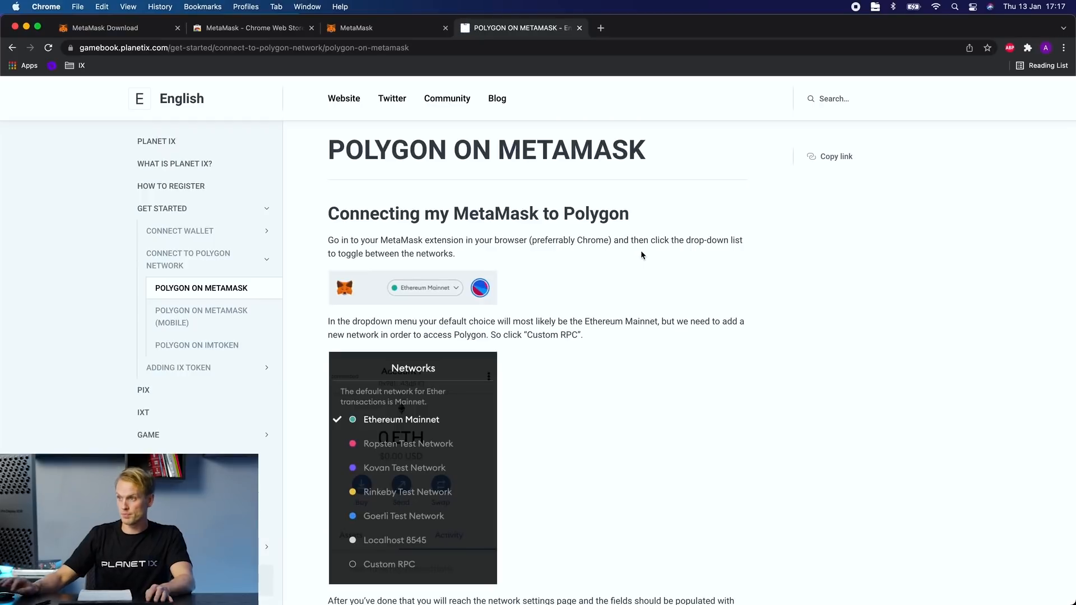
# Find the Polygon Mainnet credentials in the guide and return to MetaMask's Add a network form
pyautogui.scroll(-3)
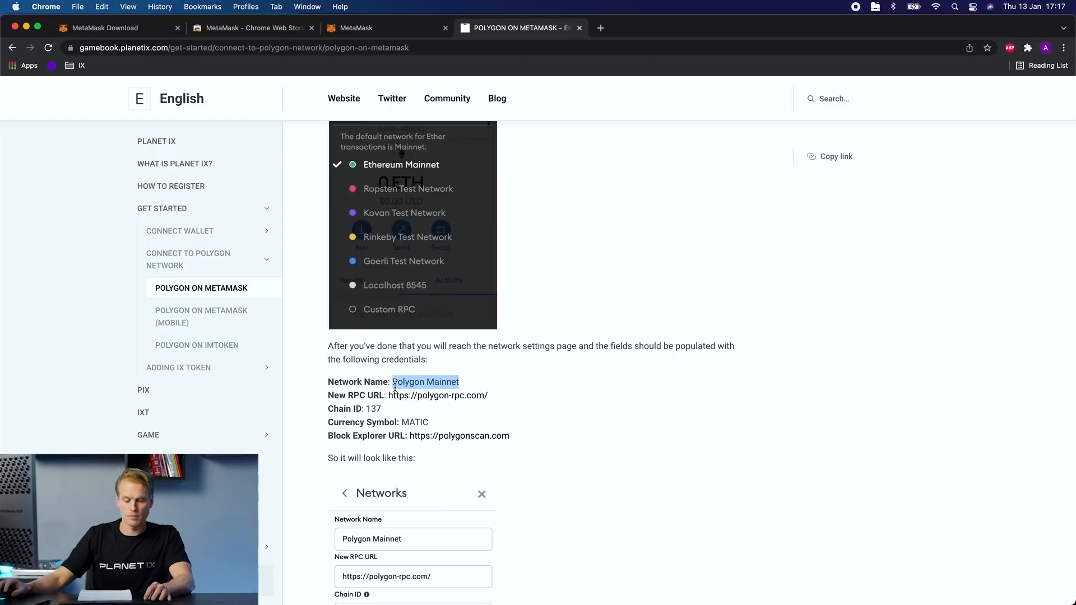
pyautogui.click(353, 27)
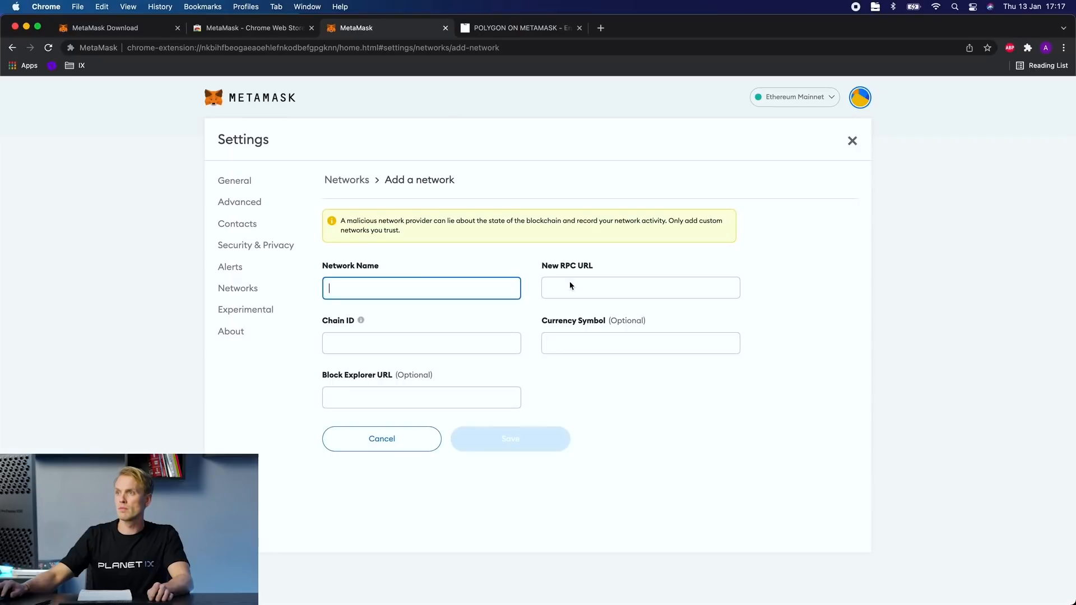
pyautogui.write('Polygon Mainnet')
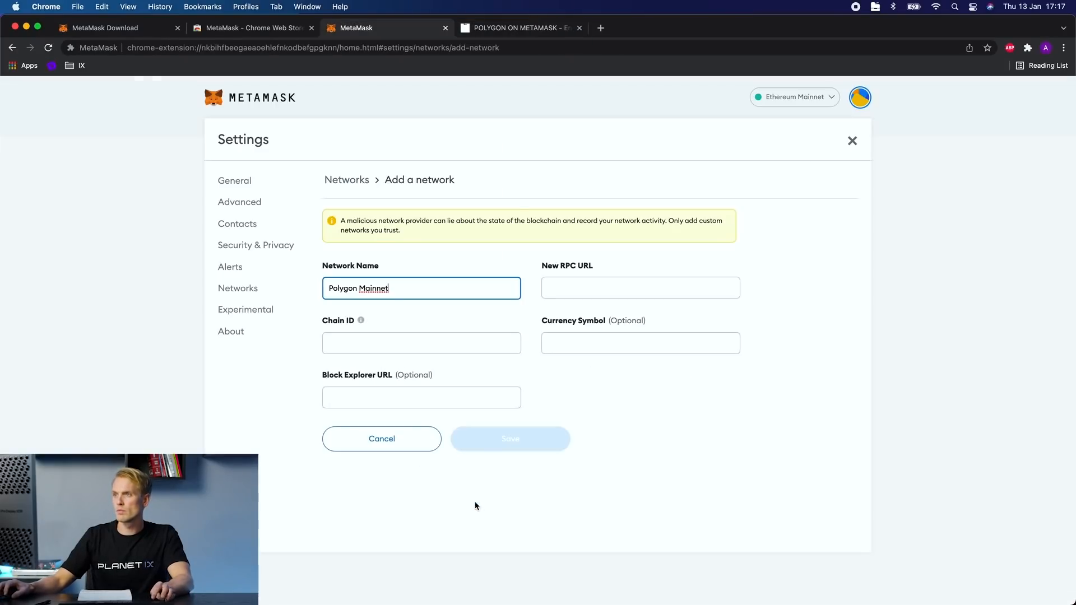
pyautogui.write('https://polygon-rpc.com/')
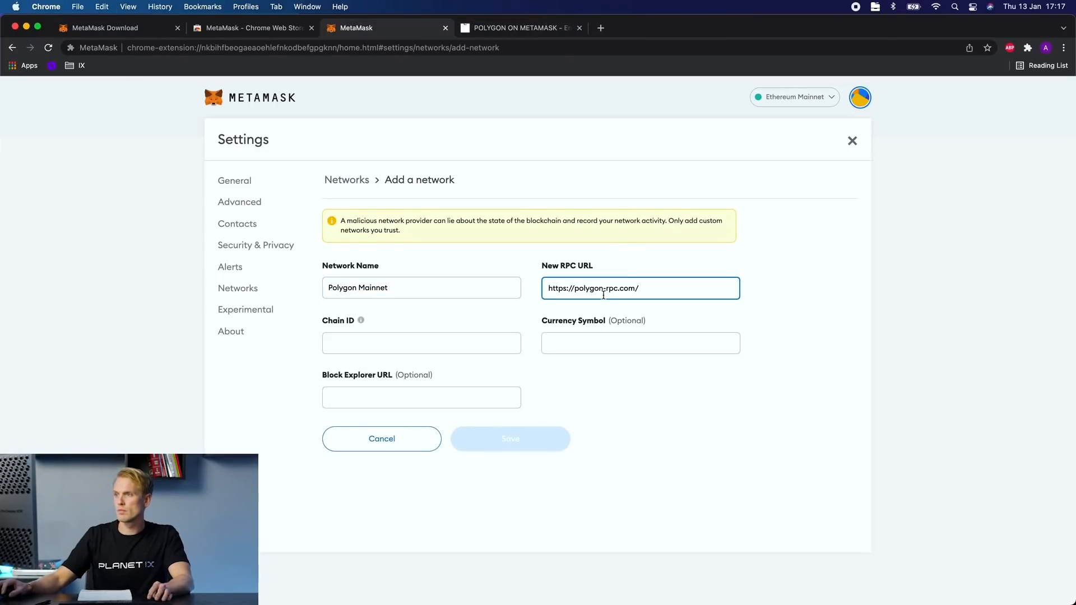
pyautogui.click(518, 27)
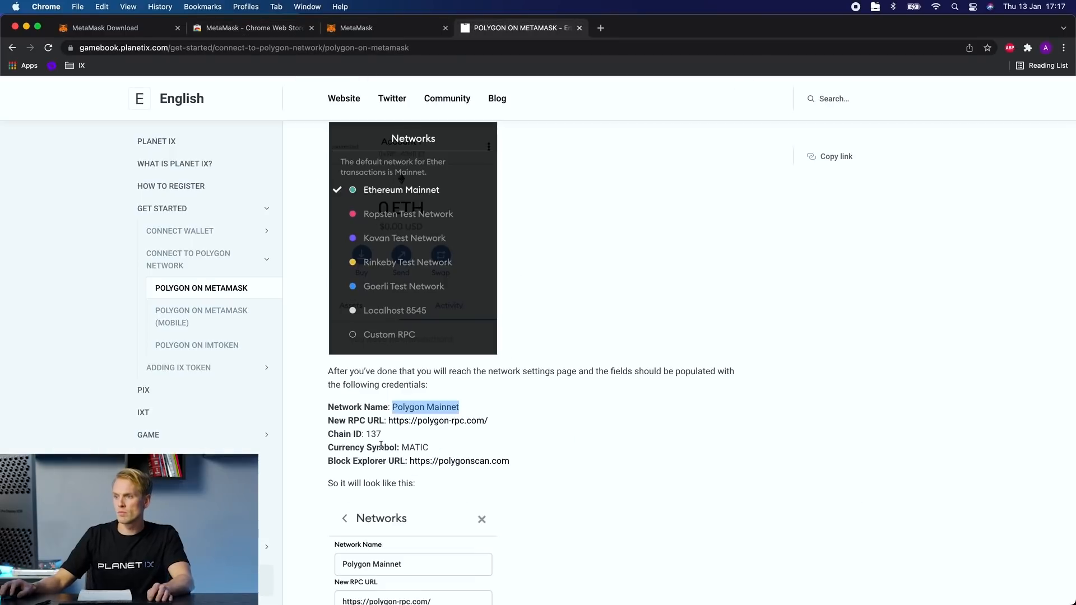
pyautogui.doubleClick(373, 433)
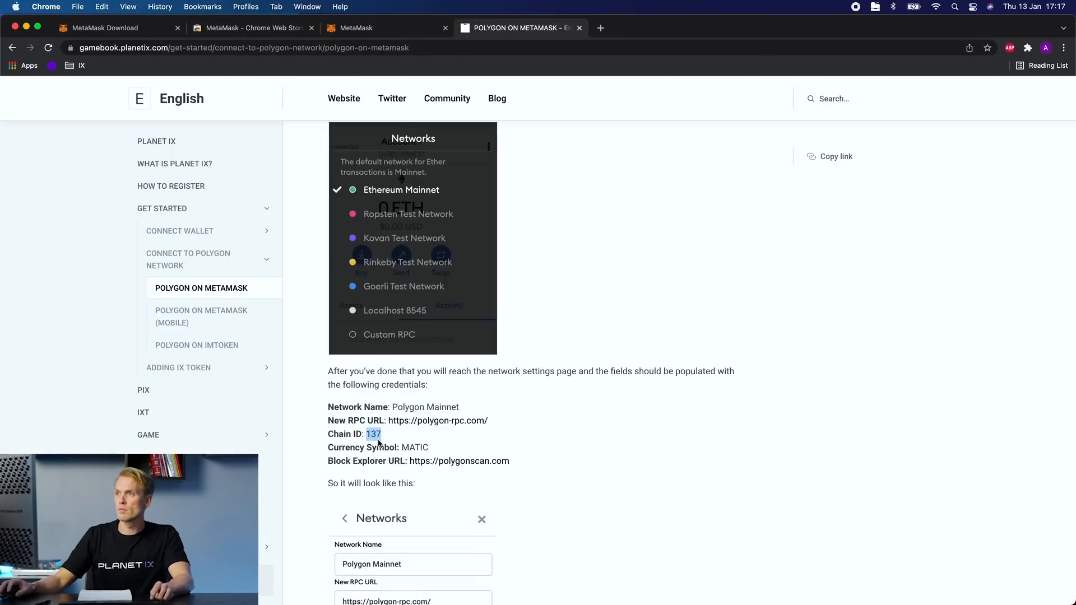
pyautogui.click(354, 27)
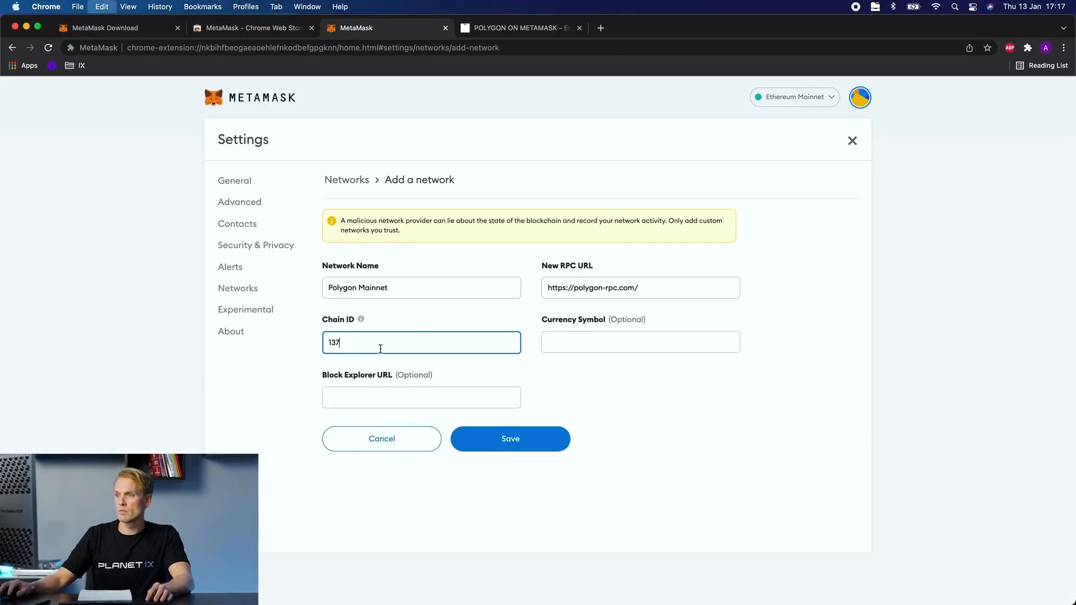
pyautogui.click(518, 27)
pyautogui.write('MATIC')
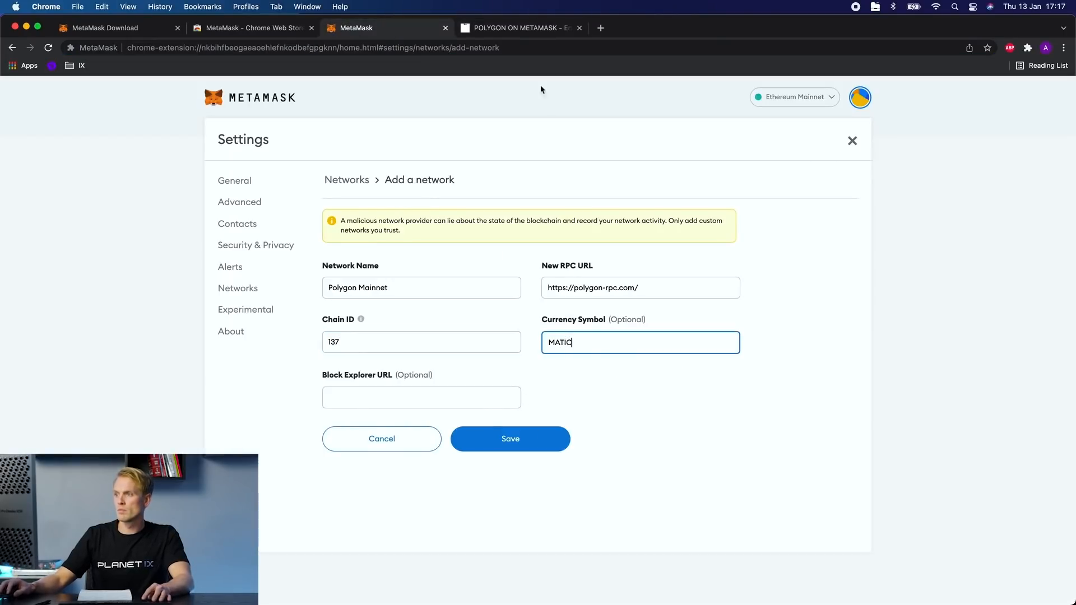
pyautogui.click(519, 27)
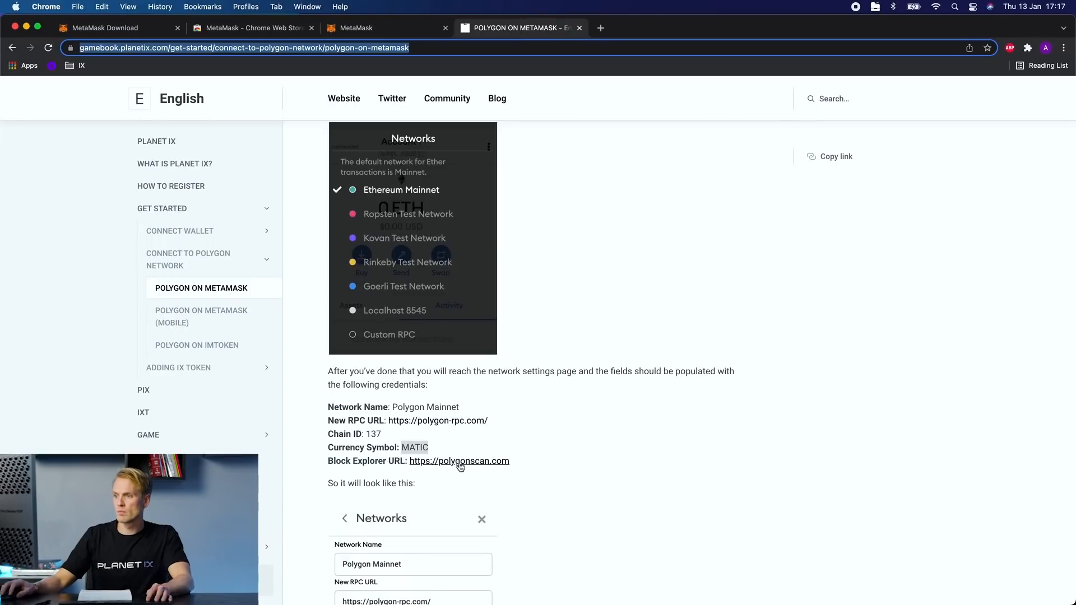
pyautogui.moveTo(463, 355)
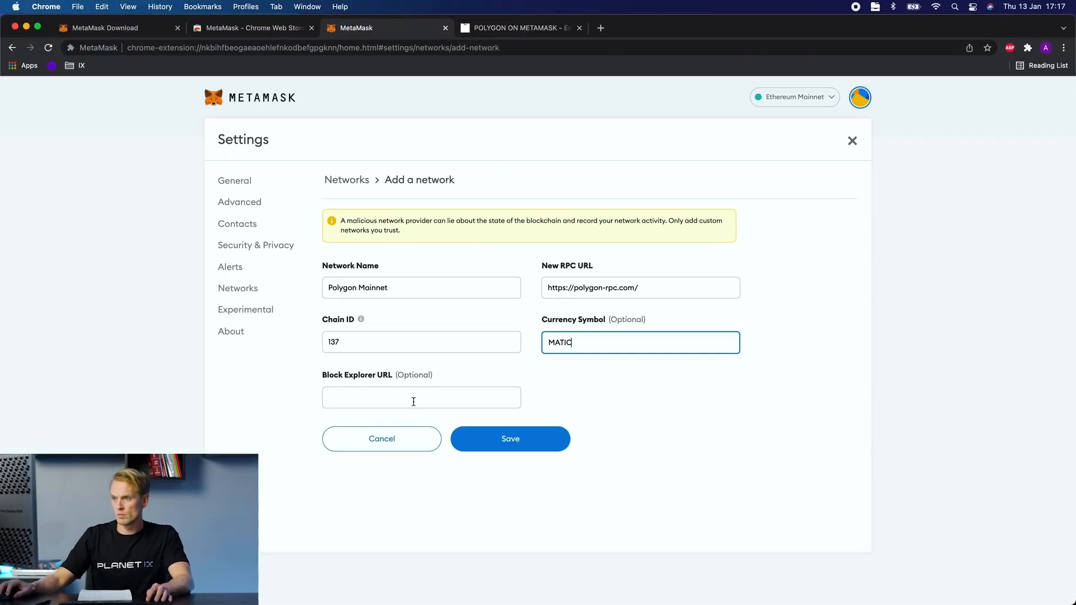
pyautogui.write('https://polygonscan.com/')
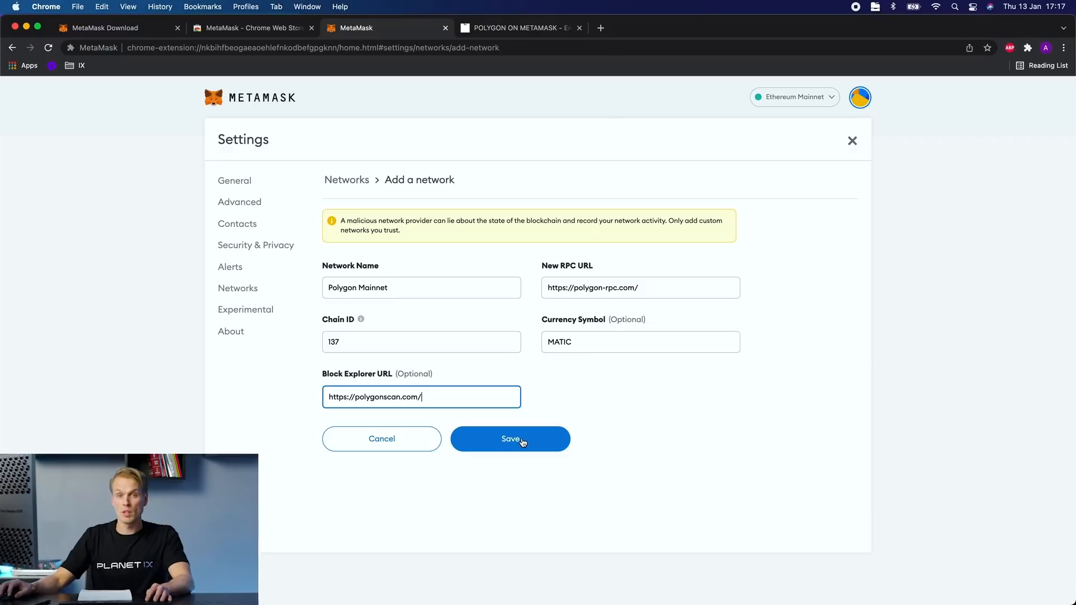
pyautogui.click(510, 438)
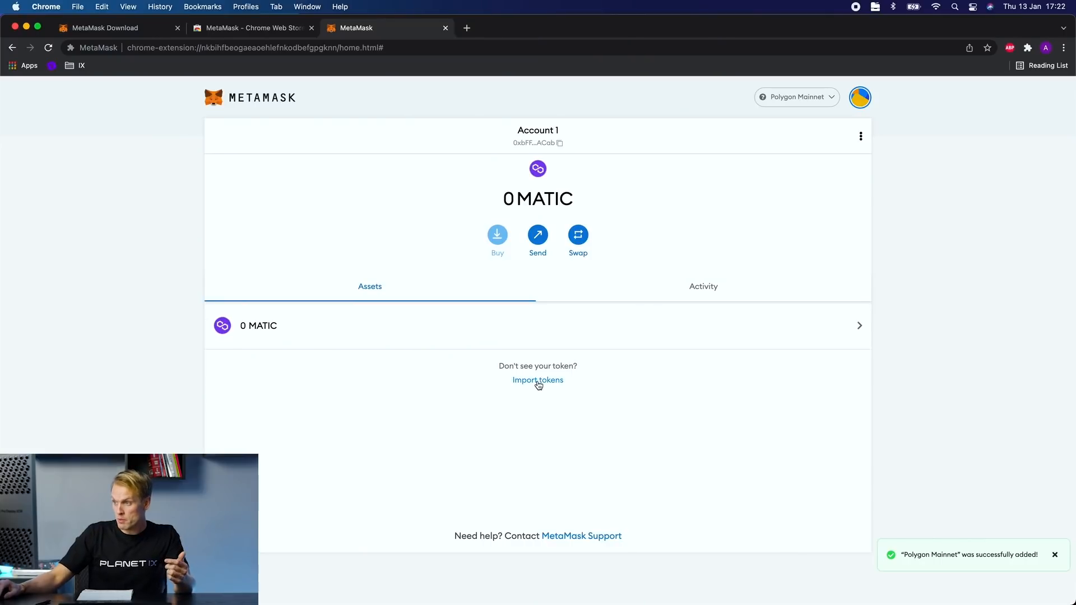
# Start importing a token in MetaMask and bring up the Gamebook's Add IX Token guide
pyautogui.click(537, 380)
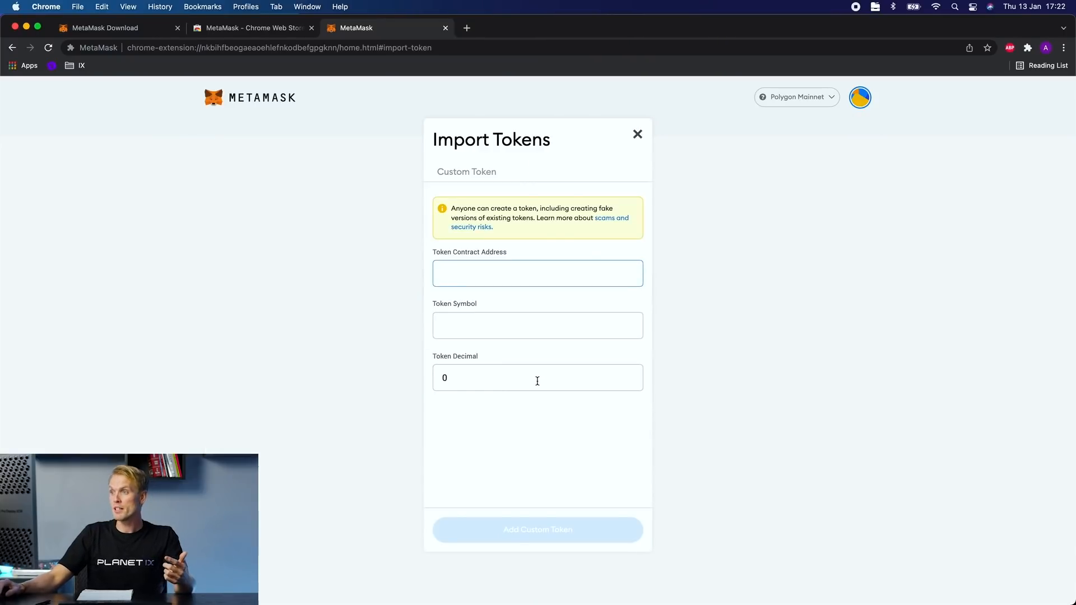
pyautogui.click(536, 272)
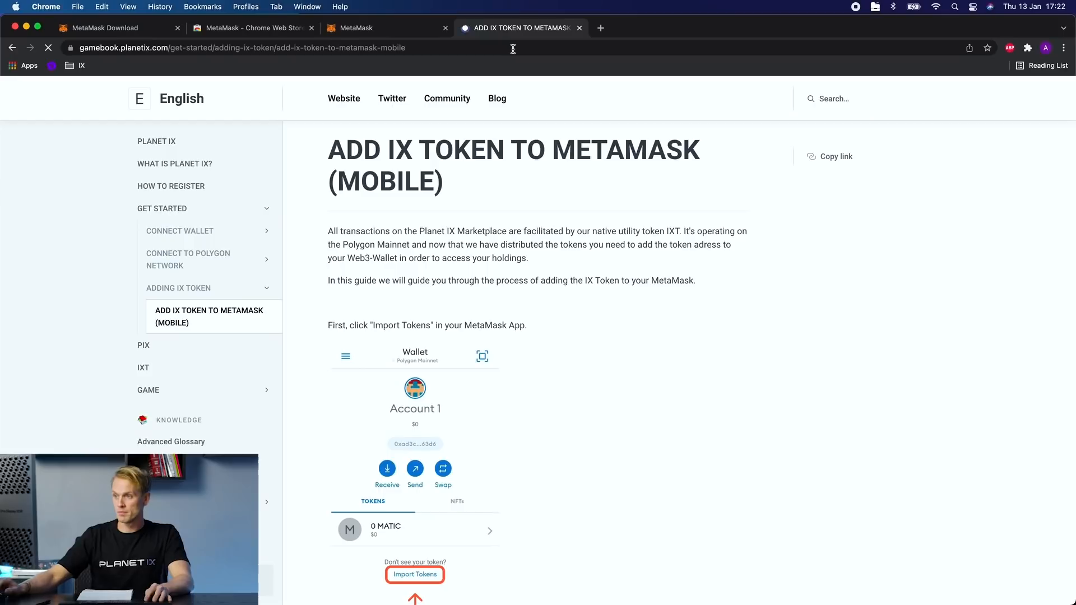
# Copy the IX token contract address from the guide into the Import Tokens form, auto-filling IXT and 18 decimals
pyautogui.scroll(-3)
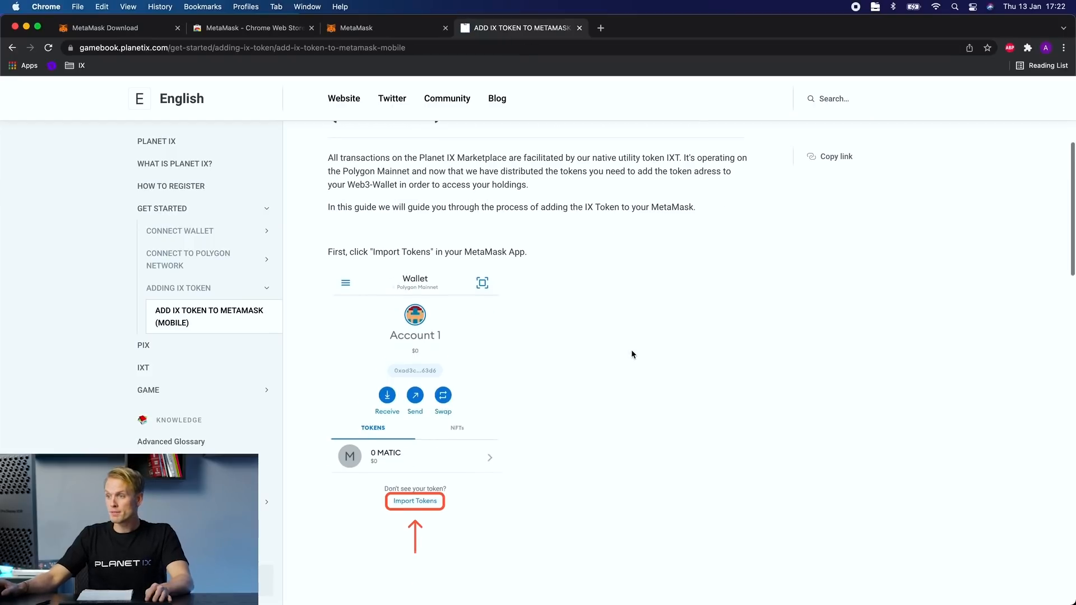
pyautogui.scroll(-3)
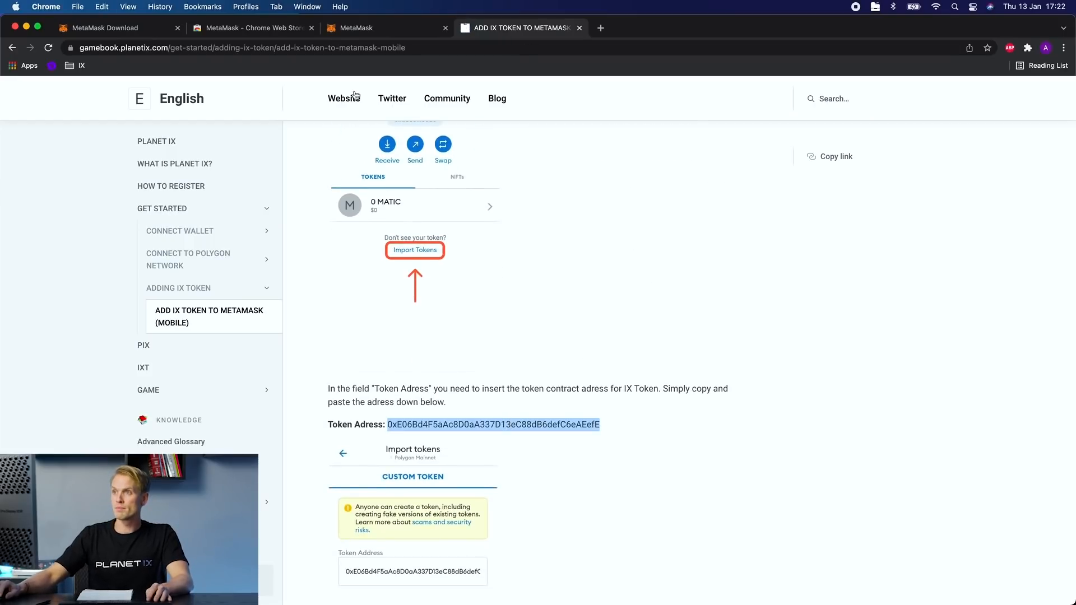
pyautogui.click(386, 27)
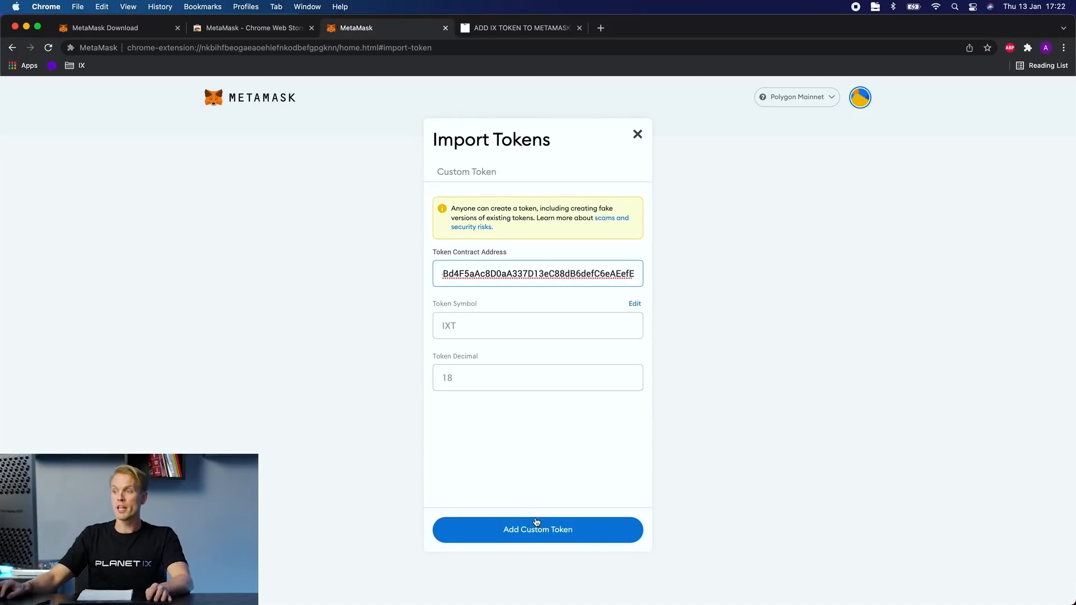
# Confirm the IXT custom token import, then head to planetix.com in Chrome
pyautogui.click(537, 529)
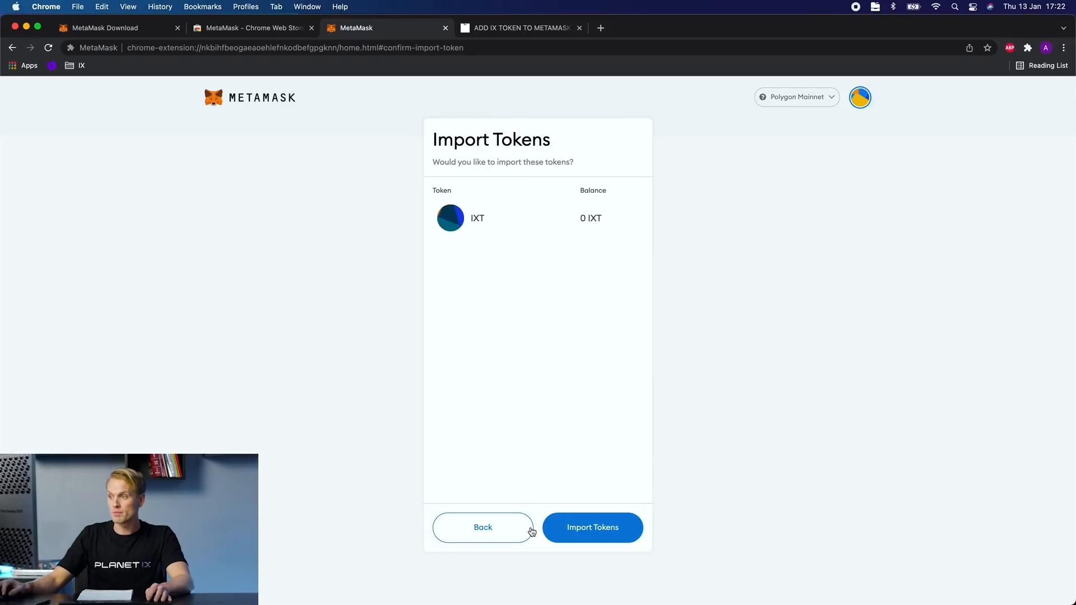
pyautogui.click(592, 527)
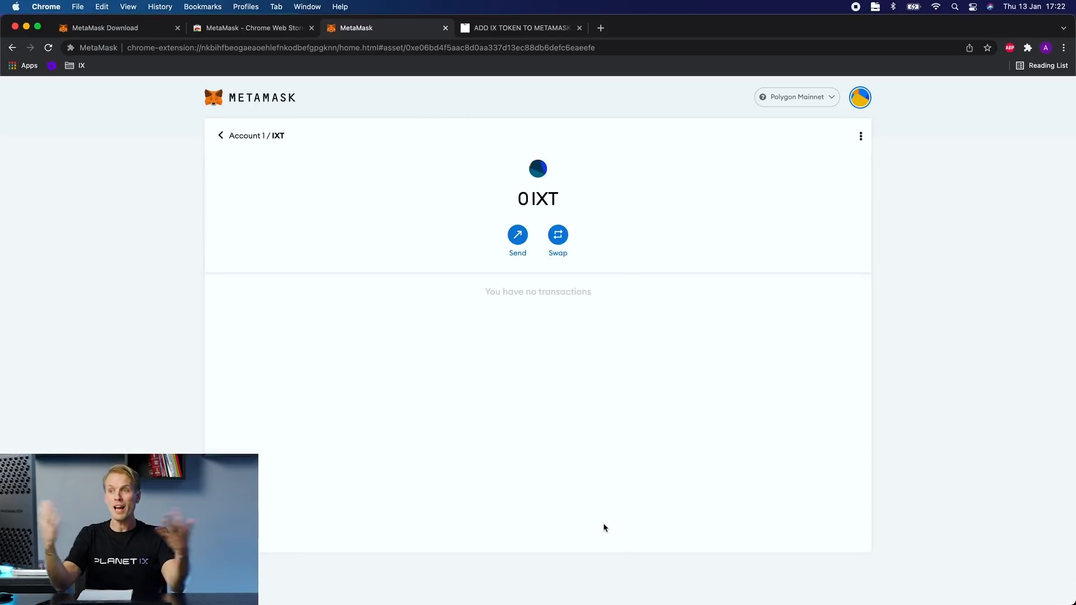
pyautogui.click(734, 27)
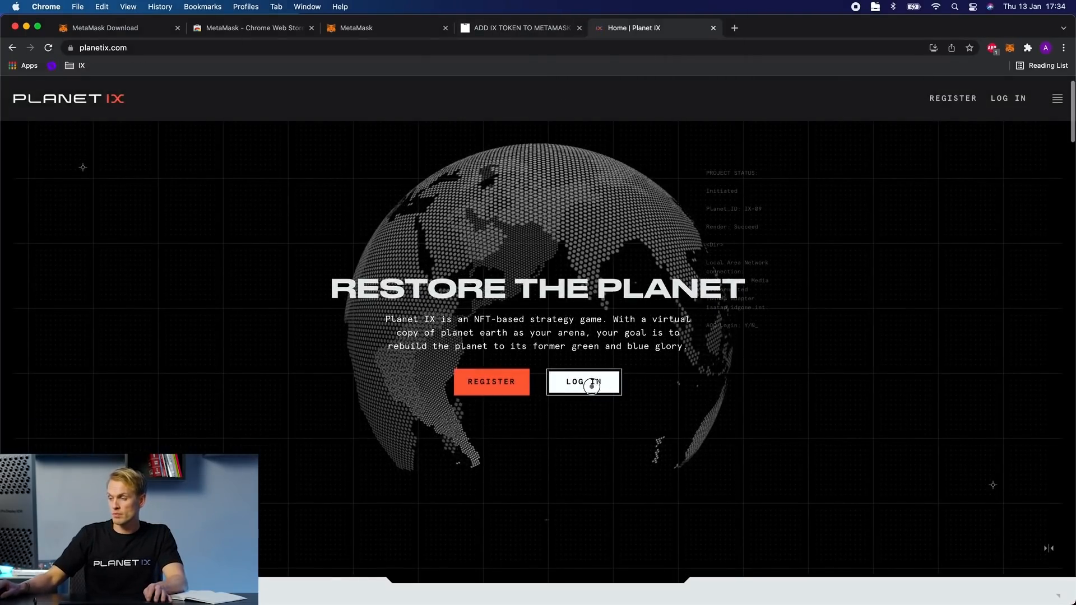
# Log in to Planet IX and approve connecting MetaMask Account 1 to planetix.com
pyautogui.click(582, 381)
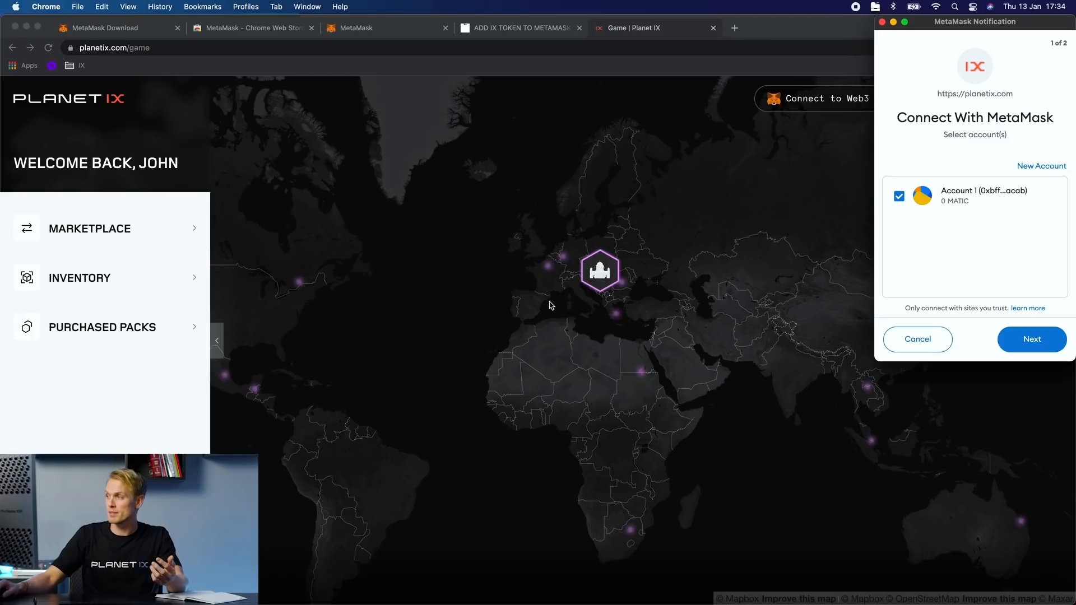
pyautogui.moveTo(1030, 339)
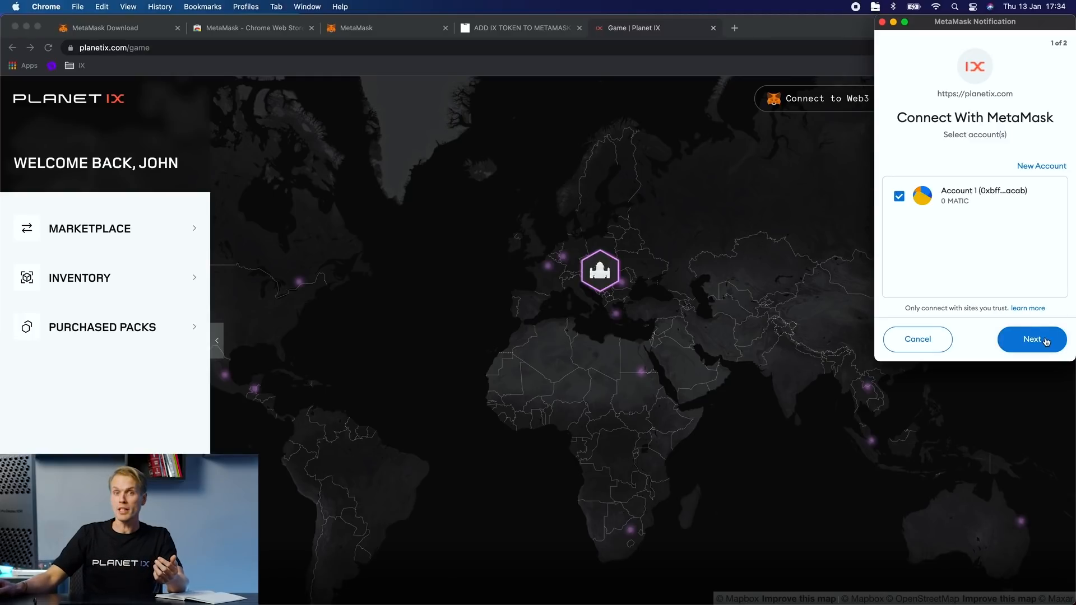
pyautogui.click(1031, 339)
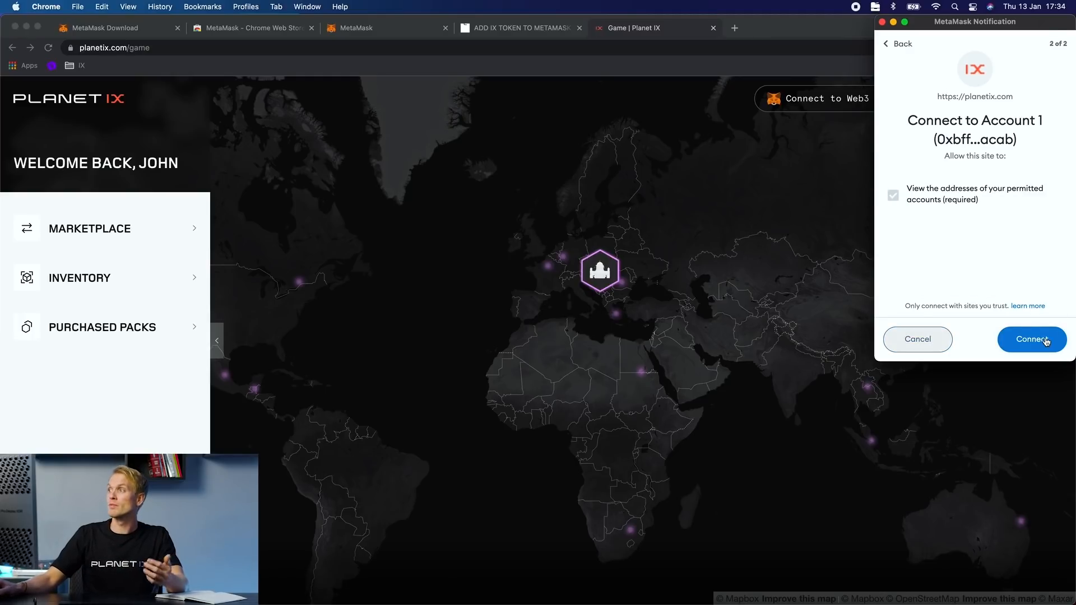
pyautogui.click(1031, 338)
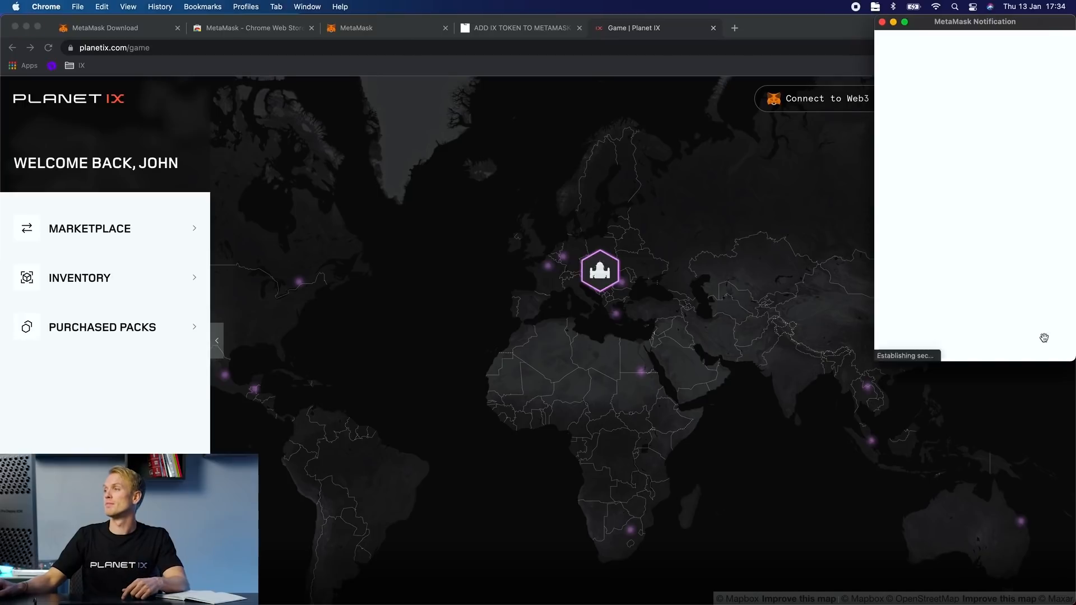